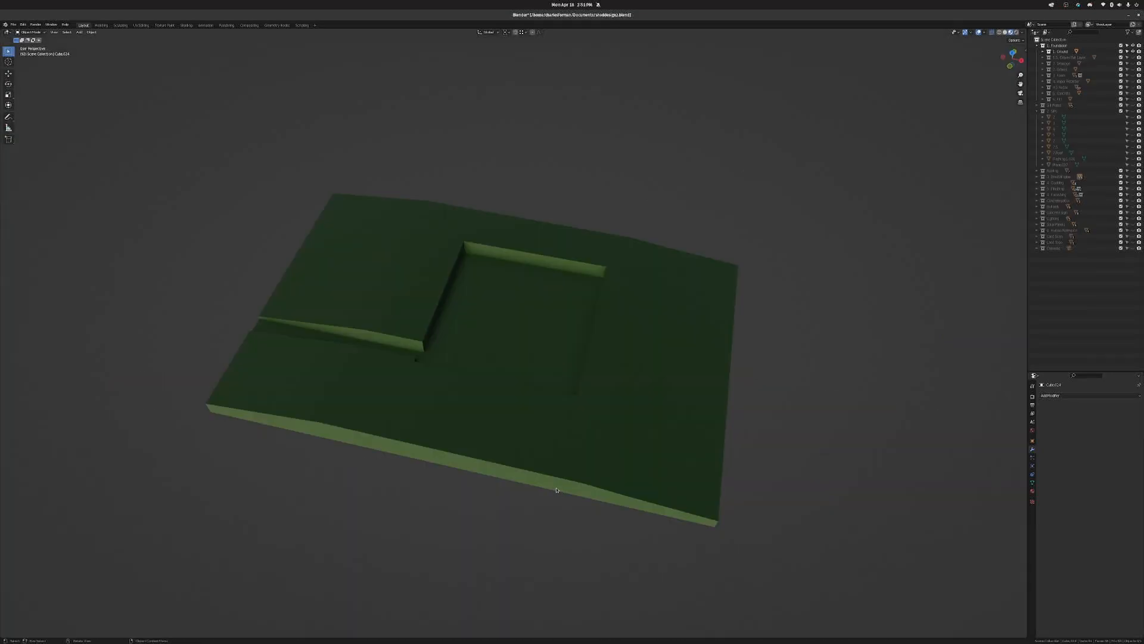
pyautogui.moveTo(563, 514)
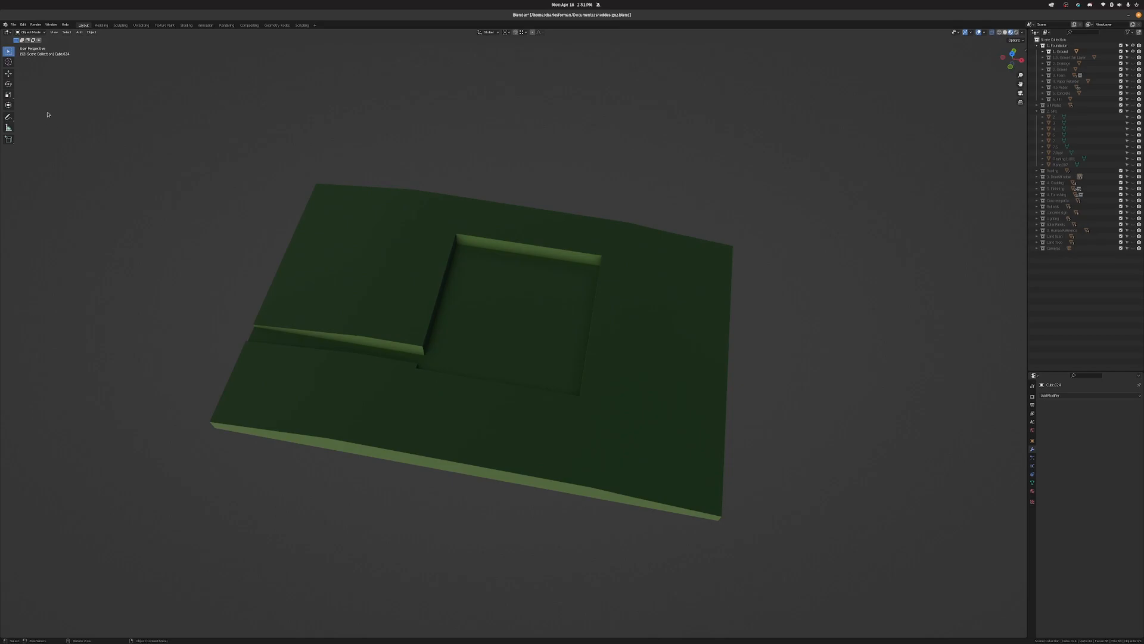
# Pick the Measure tool to reveal the pit's depth and side-length readouts.
pyautogui.click(6, 127)
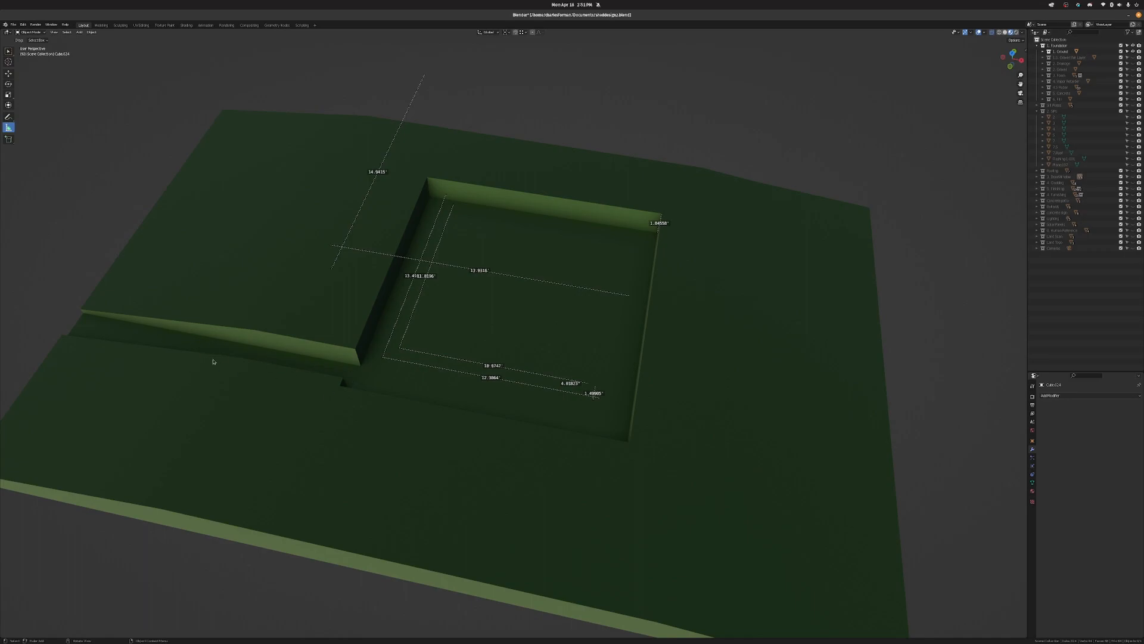
pyautogui.moveTo(18, 114)
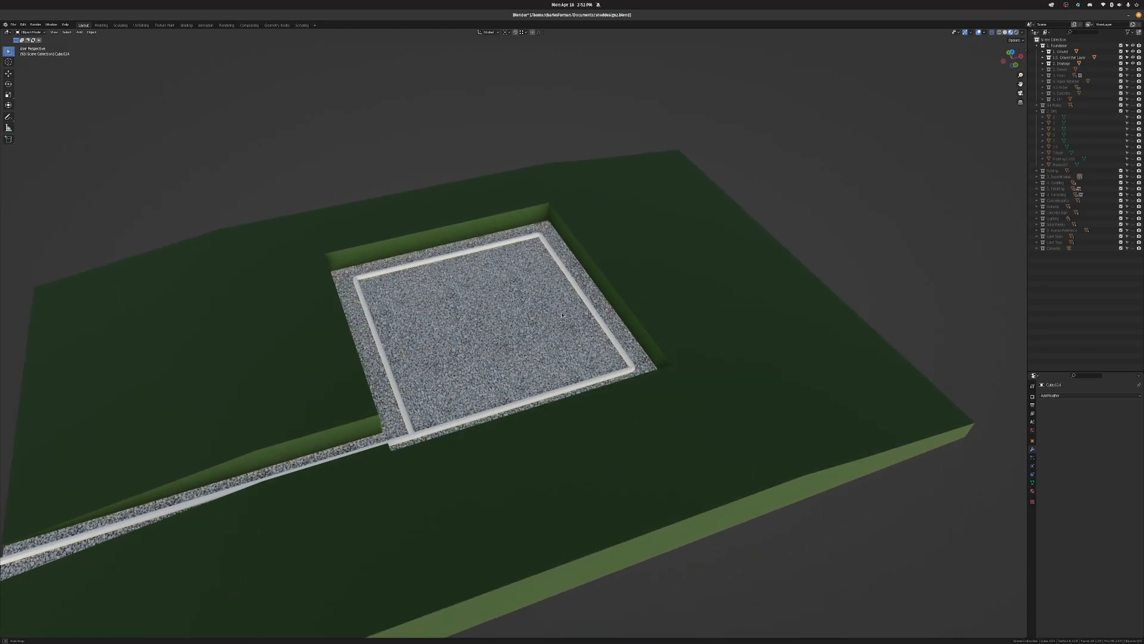
# Orbit down into the pit, then to a lower angle, to inspect the gravel base.
pyautogui.moveTo(562, 314); pyautogui.dragTo(478, 329)
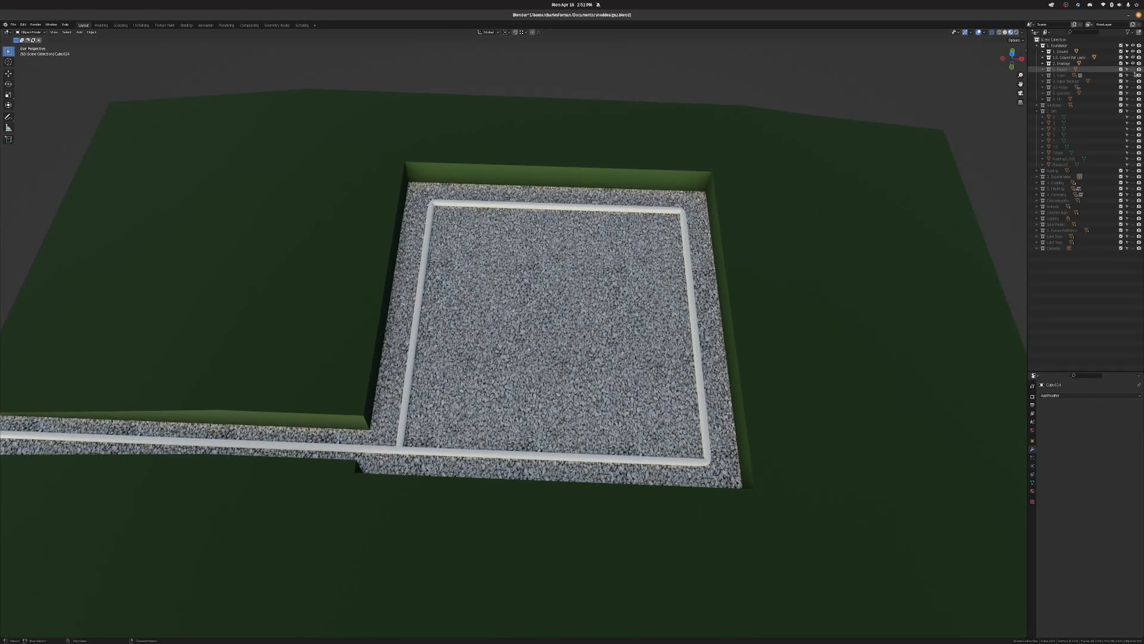
pyautogui.moveTo(510, 292); pyautogui.dragTo(569, 415)
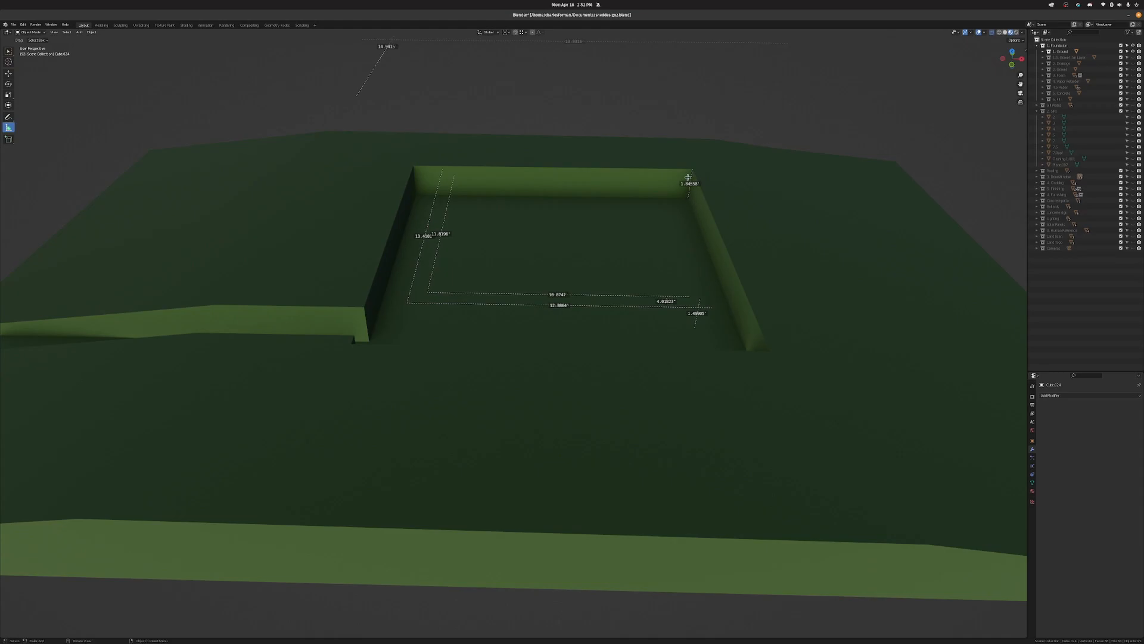
pyautogui.moveTo(660, 212)
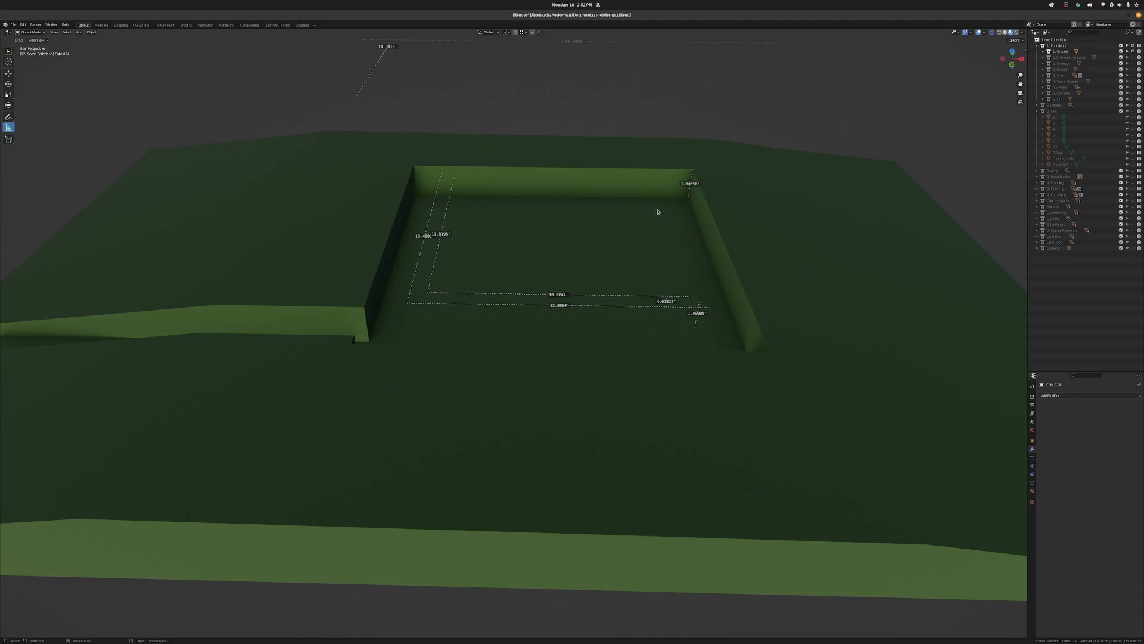
pyautogui.moveTo(680, 213)
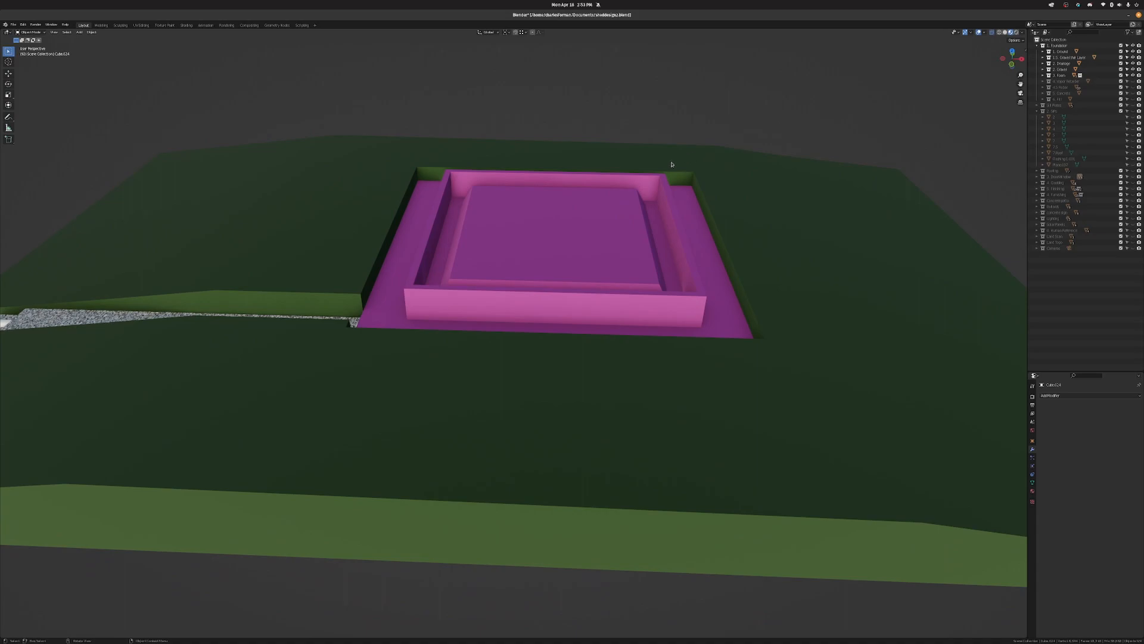
pyautogui.moveTo(410, 181)
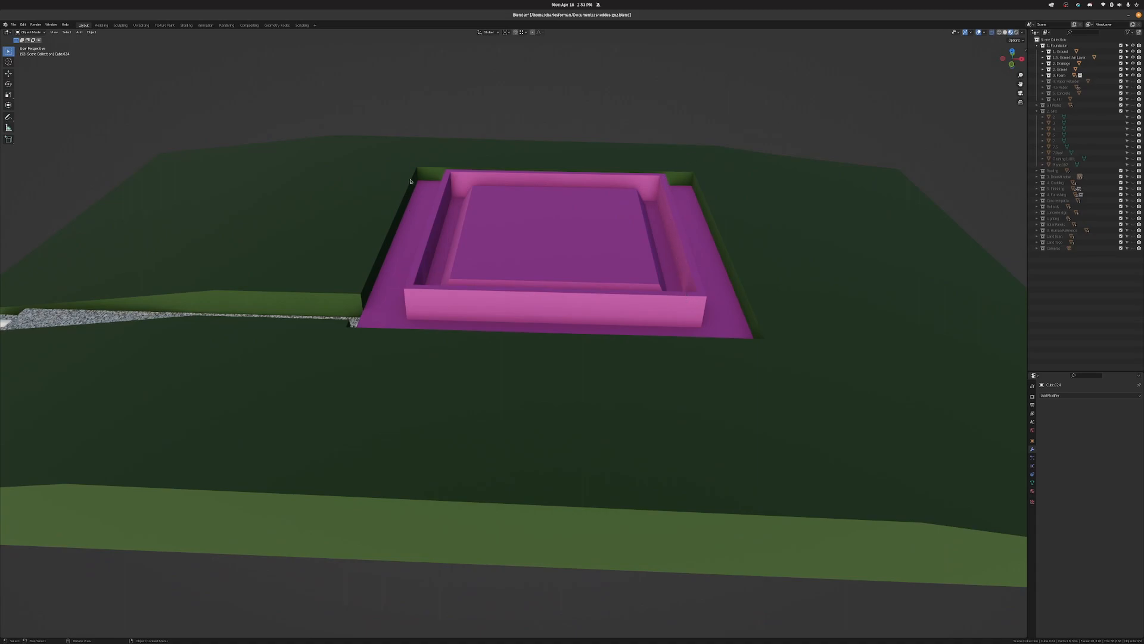
pyautogui.moveTo(624, 176)
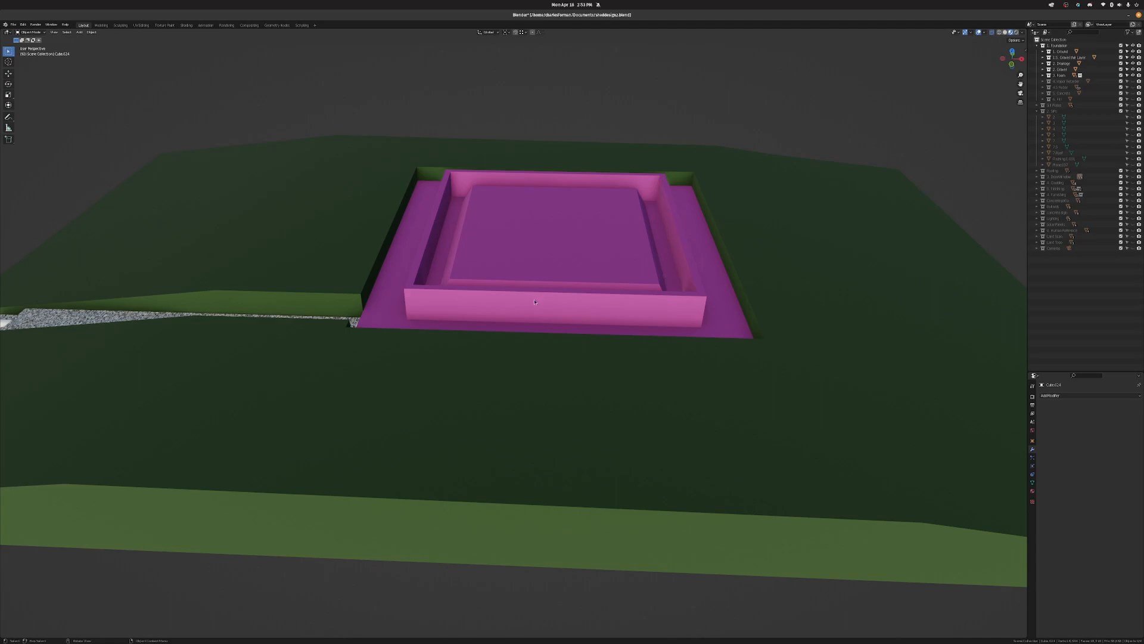
pyautogui.moveTo(450, 255)
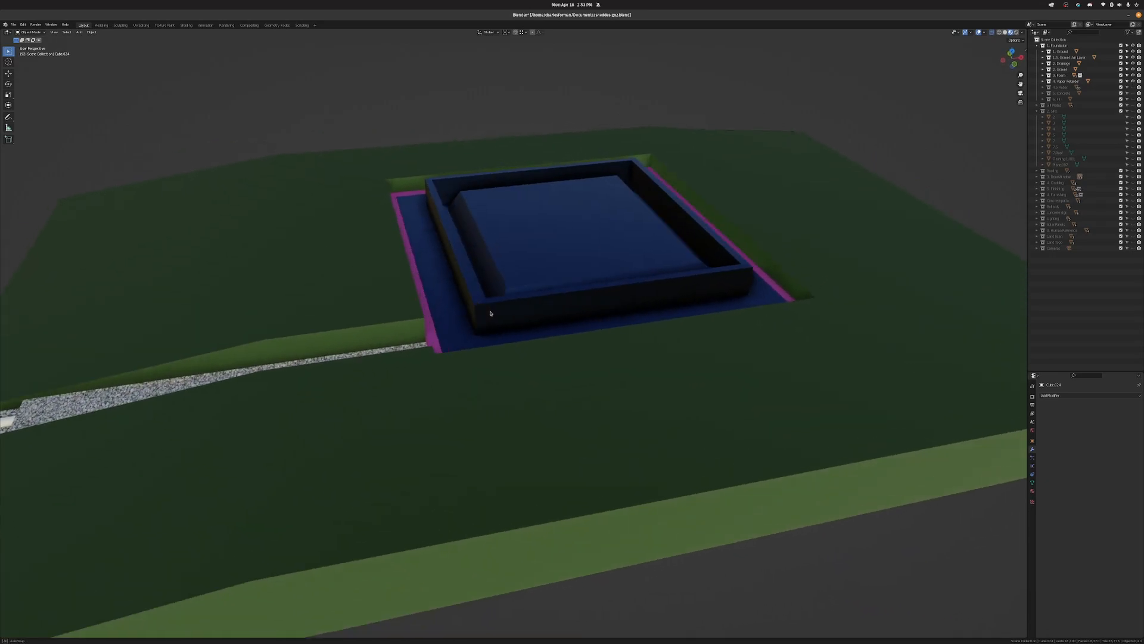
# Orbit around the blue tiled foundation slab seated in the pit.
pyautogui.moveTo(488, 314); pyautogui.dragTo(478, 296)
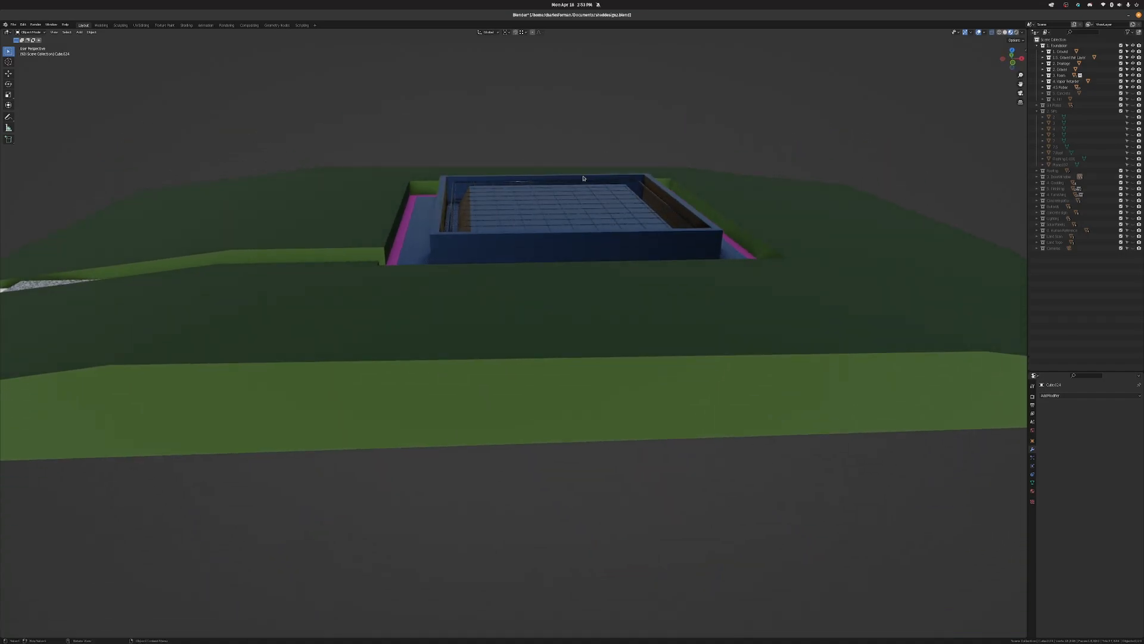
pyautogui.moveTo(586, 187)
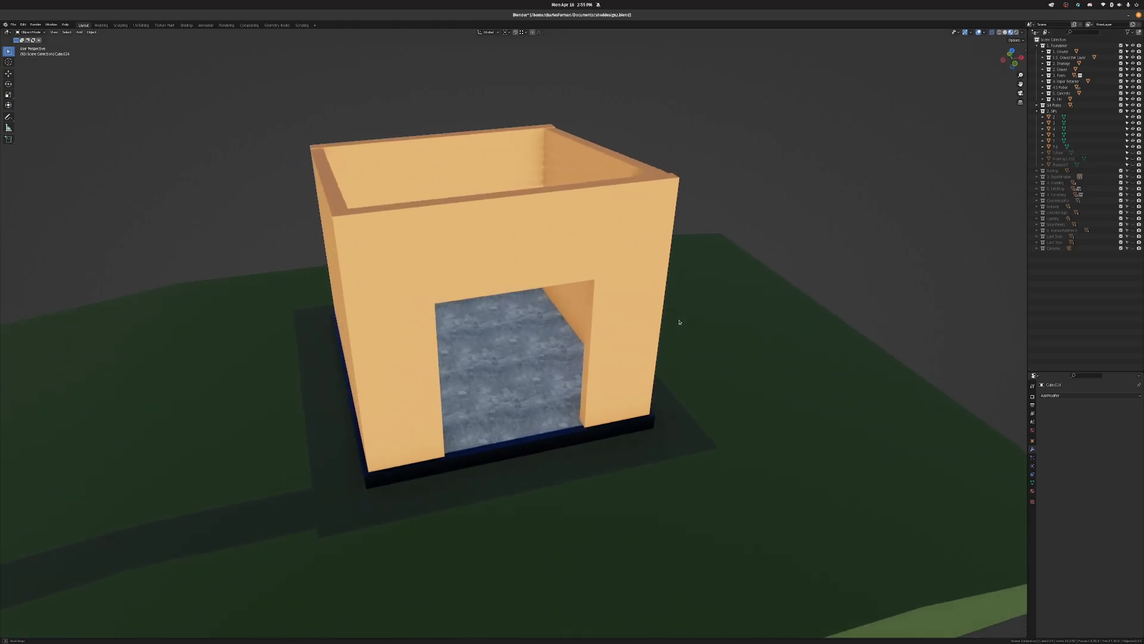
# Orbit around the new tan walls to inspect the door opening.
pyautogui.moveTo(679, 322); pyautogui.dragTo(663, 312)
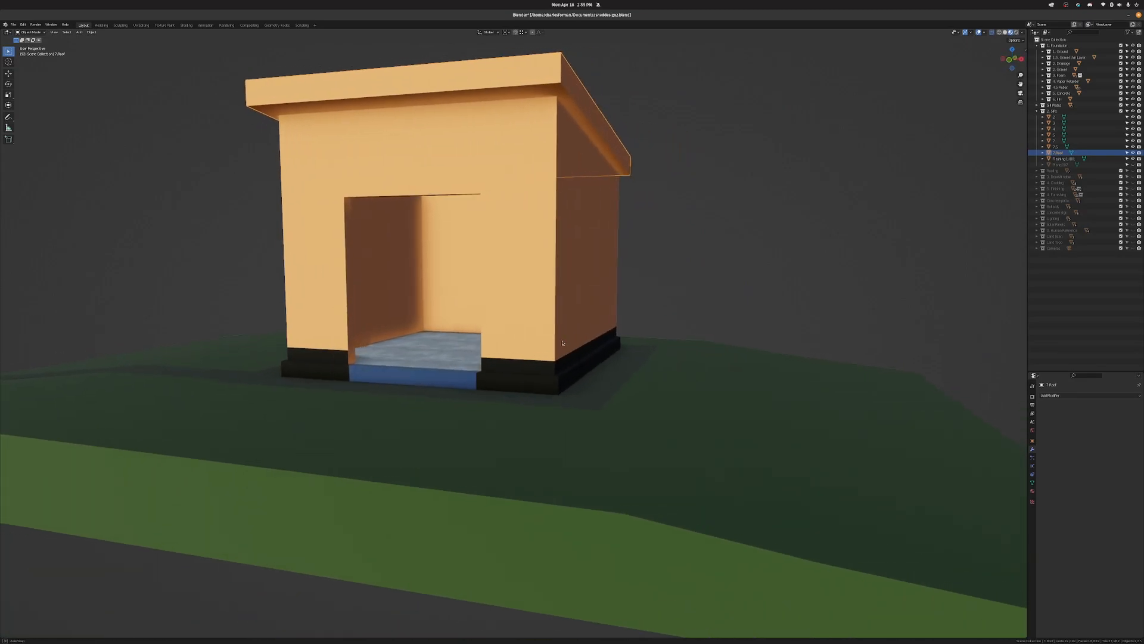
# Orbit around the walls to inspect the overhanging single-sloped roof.
pyautogui.moveTo(562, 344); pyautogui.dragTo(518, 153)
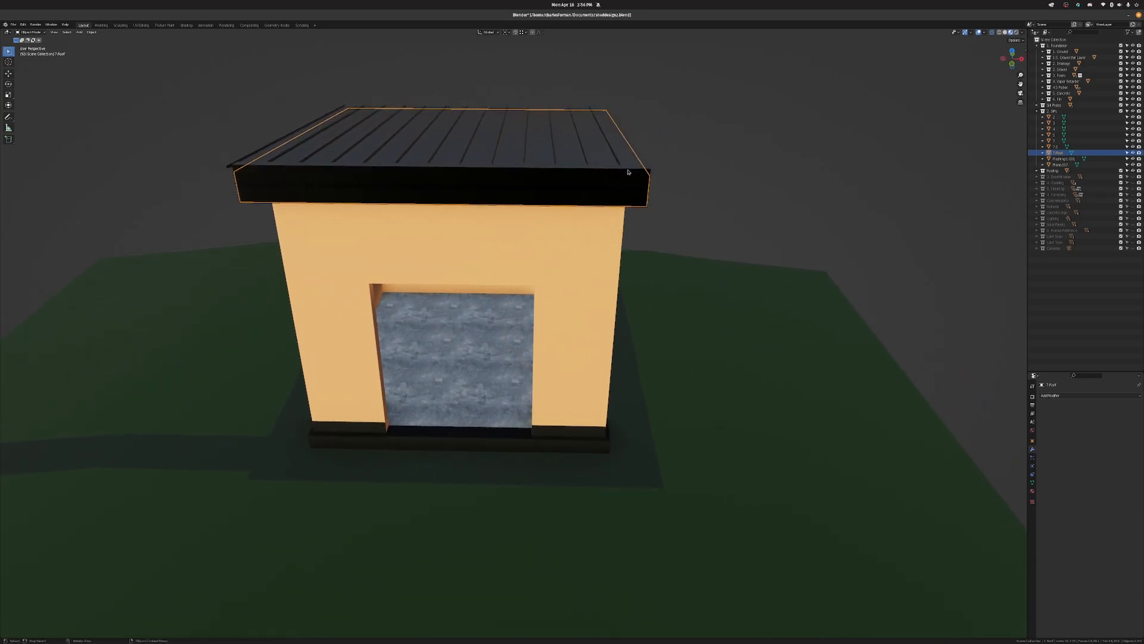
# Orbit behind the studio to view the dark ribbed roof slats.
pyautogui.moveTo(628, 171); pyautogui.dragTo(406, 121)
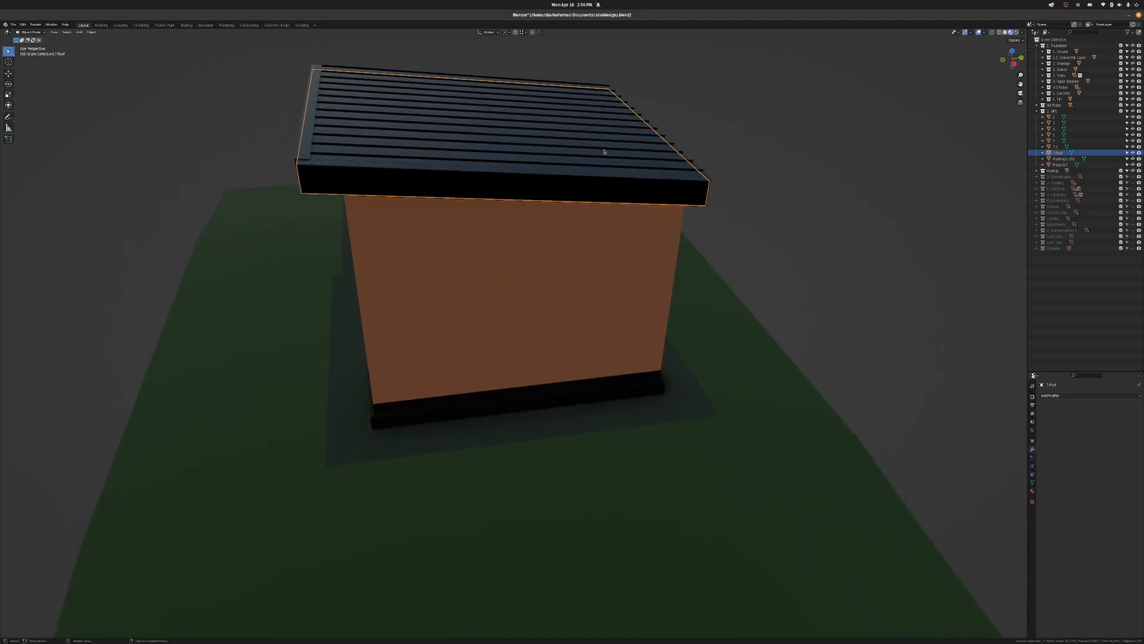
pyautogui.moveTo(618, 182)
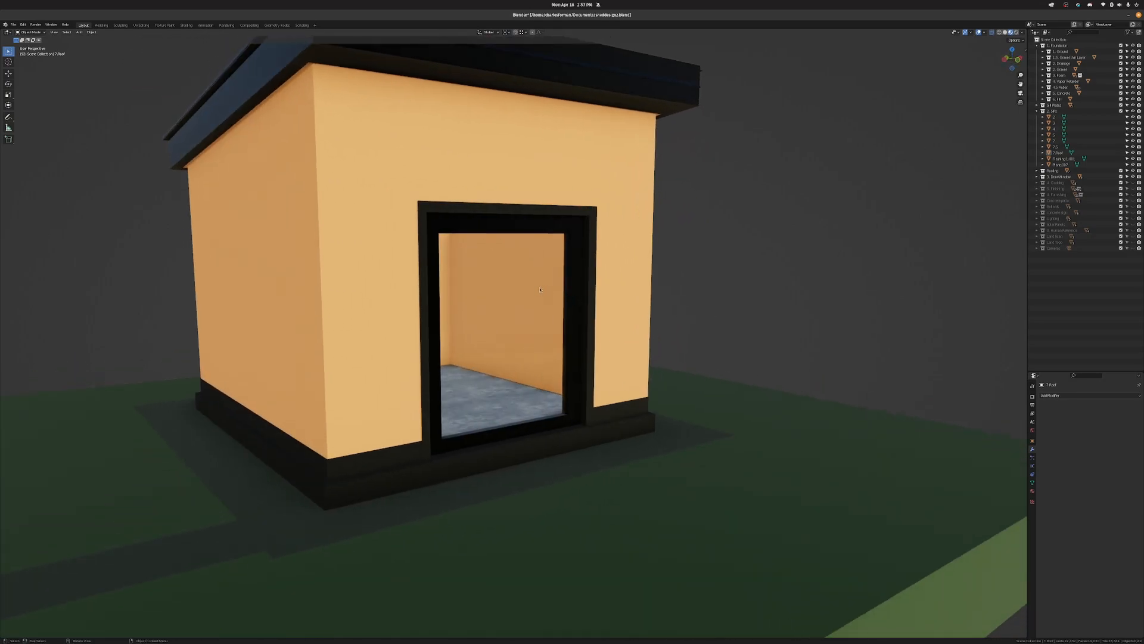
# Orbit to face the black-framed glass door and inspect its reflections.
pyautogui.moveTo(540, 289); pyautogui.dragTo(569, 300)
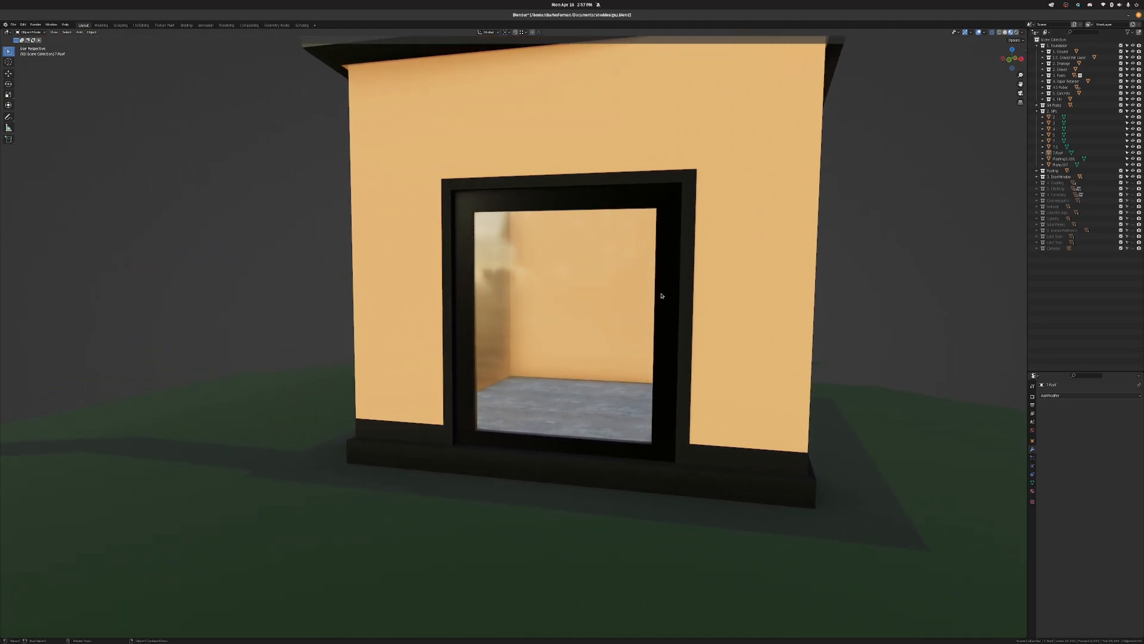
pyautogui.moveTo(661, 296); pyautogui.dragTo(695, 298)
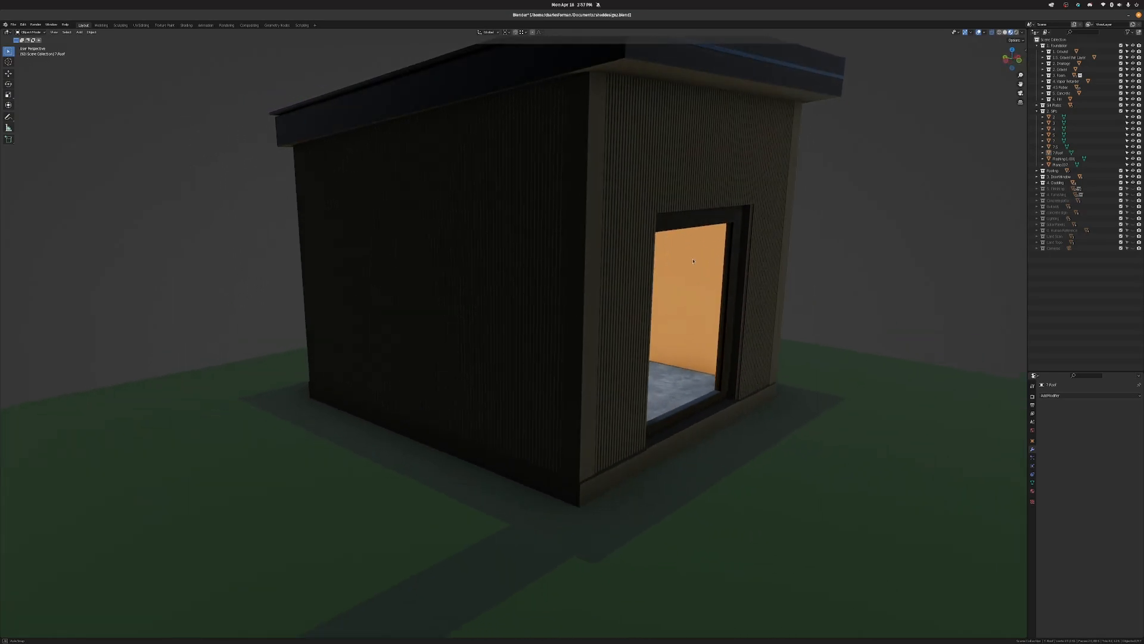
# Orbit around the studio to view the dark corrugated cladding on the front wall.
pyautogui.moveTo(693, 262); pyautogui.dragTo(624, 261)
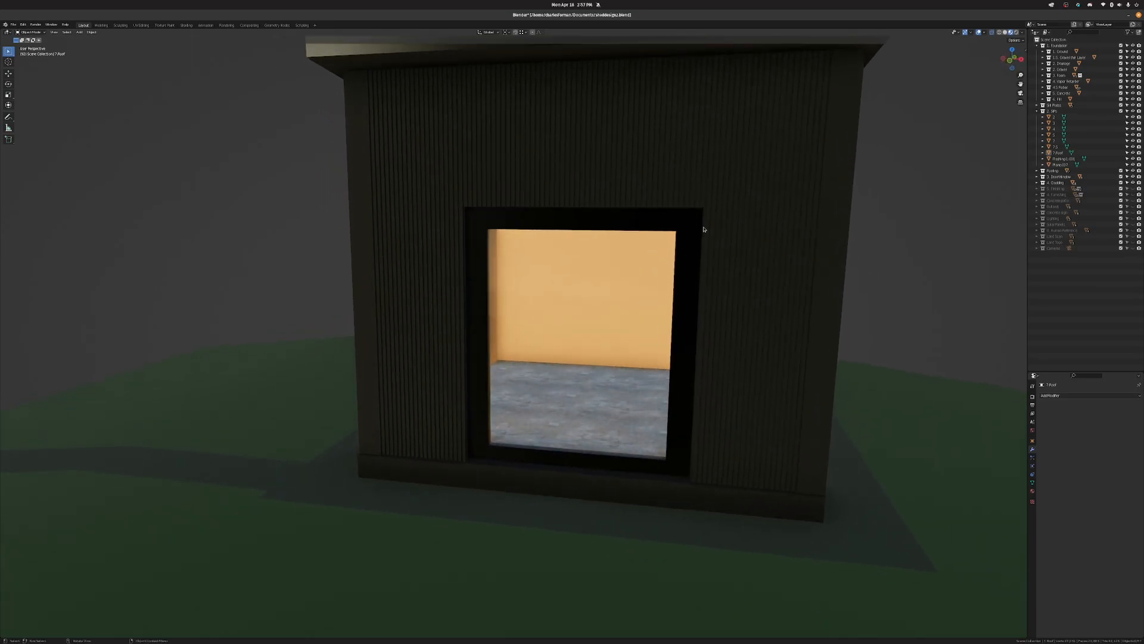
pyautogui.moveTo(763, 101)
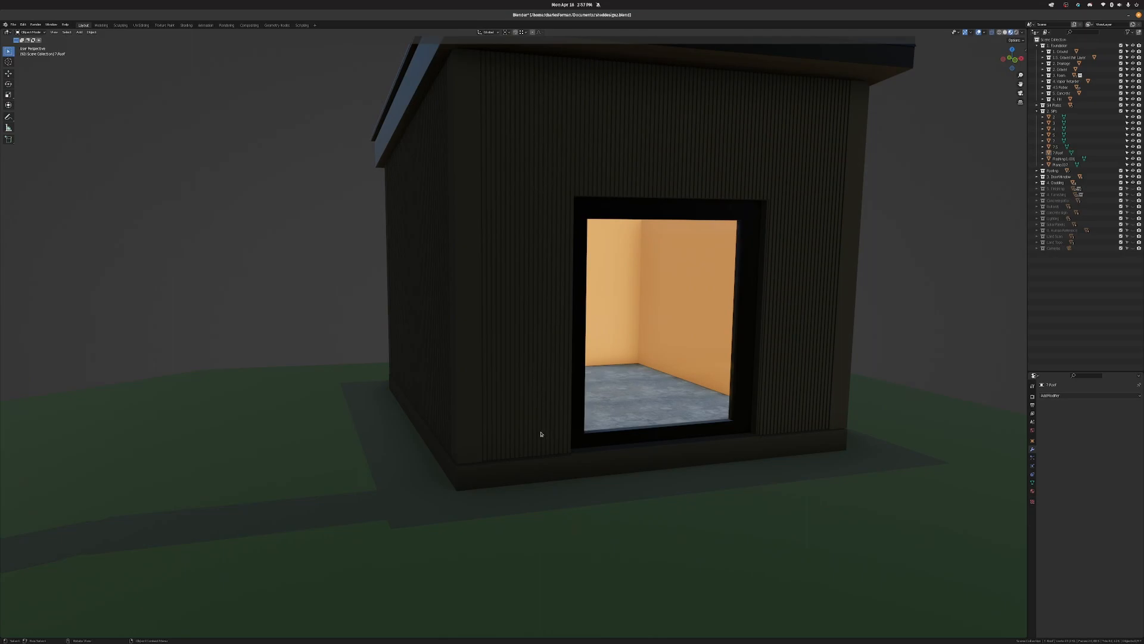
pyautogui.moveTo(541, 434); pyautogui.dragTo(508, 298)
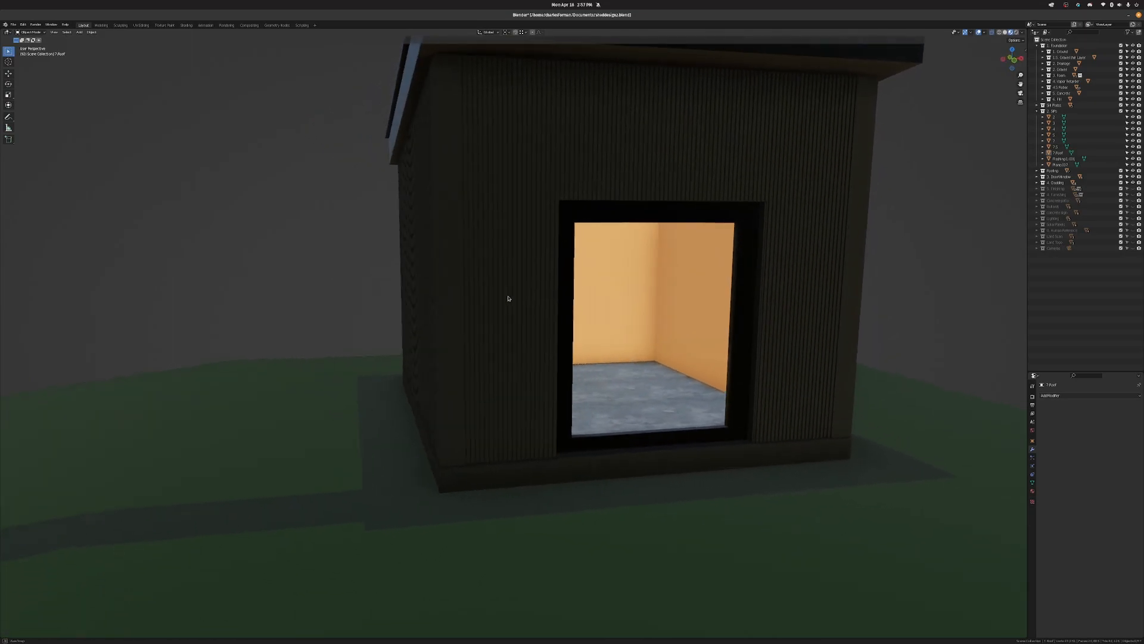